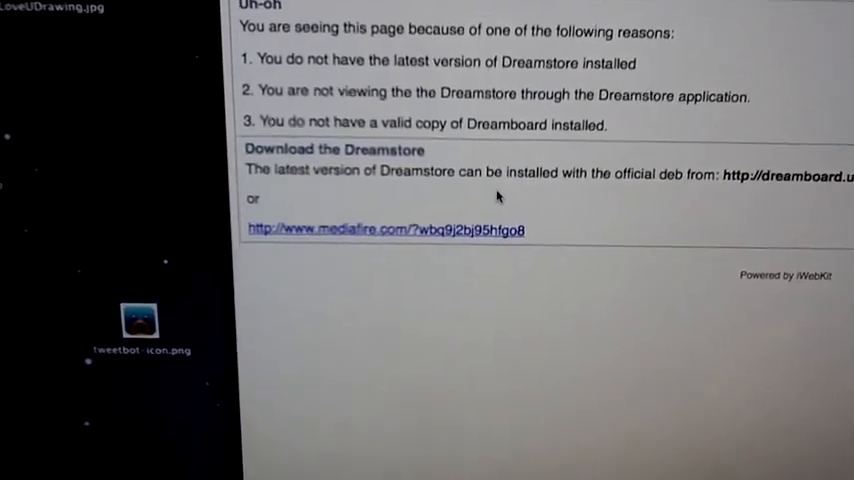
{"action": "scroll", "scroll_direction": "down", "scroll_amount": 3}
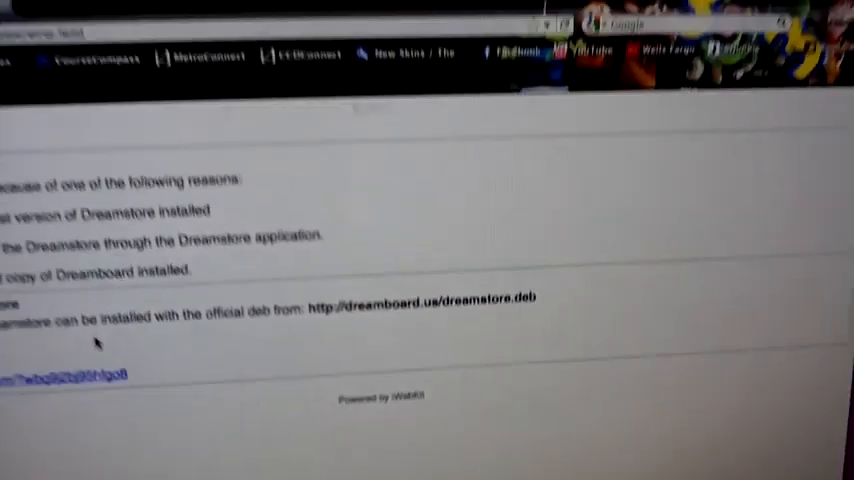
{"action": "scroll", "scroll_direction": "down", "scroll_amount": 3}
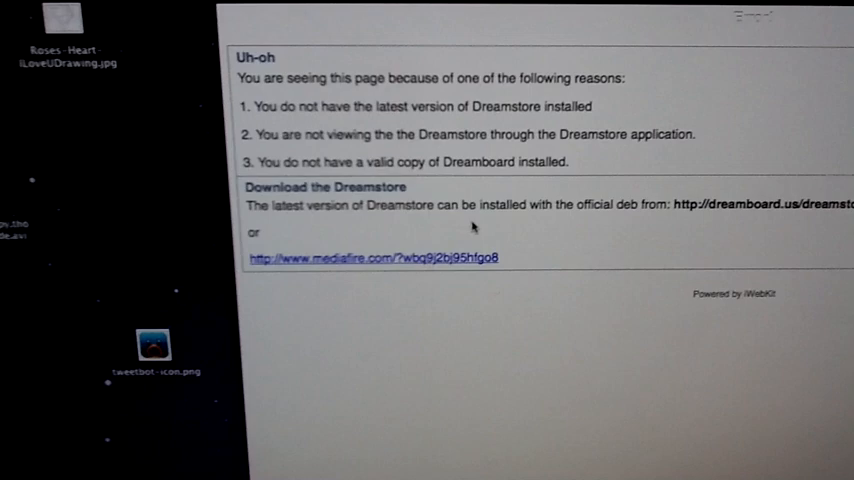
{"action": "scroll", "scroll_direction": "down", "scroll_amount": 3}
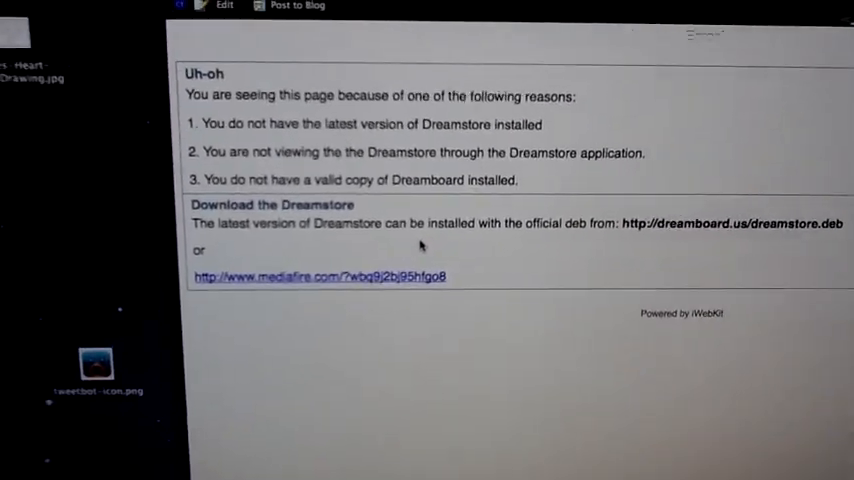
{"action": "scroll", "scroll_direction": "down", "scroll_amount": 3}
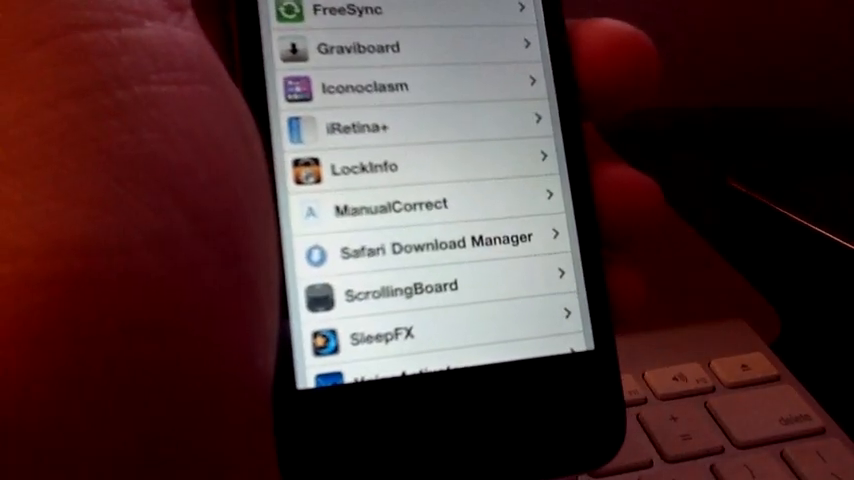
{"action": "scroll", "scroll_direction": "down", "scroll_amount": 3}
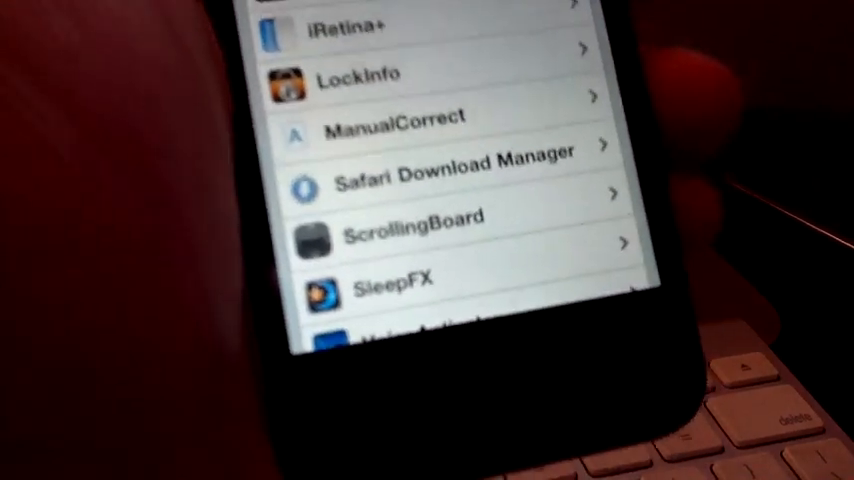
{"action": "scroll", "scroll_direction": "down", "scroll_amount": 3}
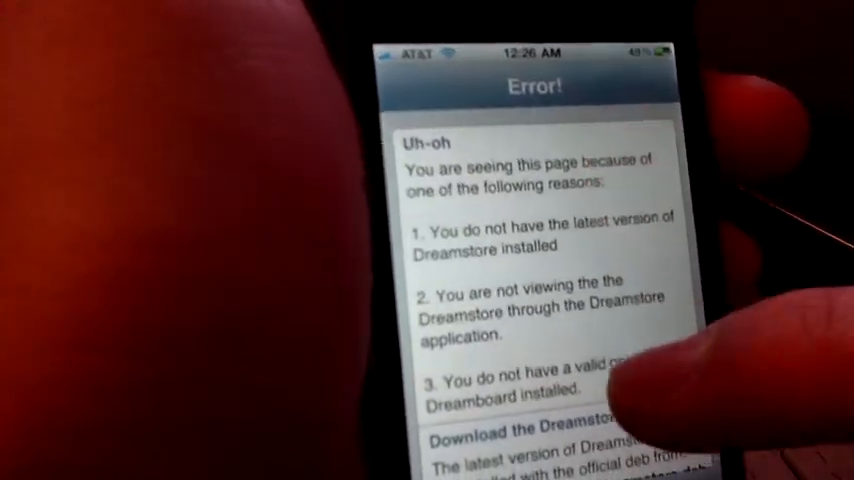
{"action": "scroll", "scroll_direction": "down", "scroll_amount": 3}
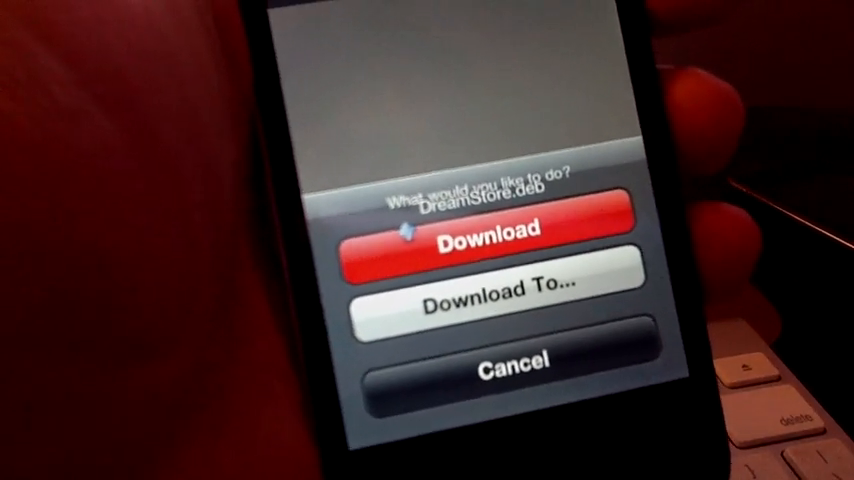
- Choose Download in the 'What would you like to do?' sheet for DreamStore.deb
{"action": "left_click", "coordinate": [489, 303]}
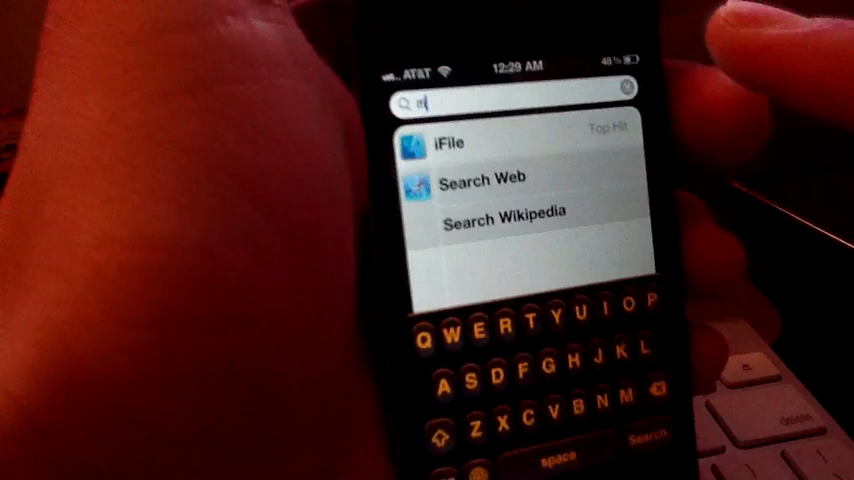
- Launch iFile from the Spotlight search top hit
{"action": "left_click", "coordinate": [500, 160]}
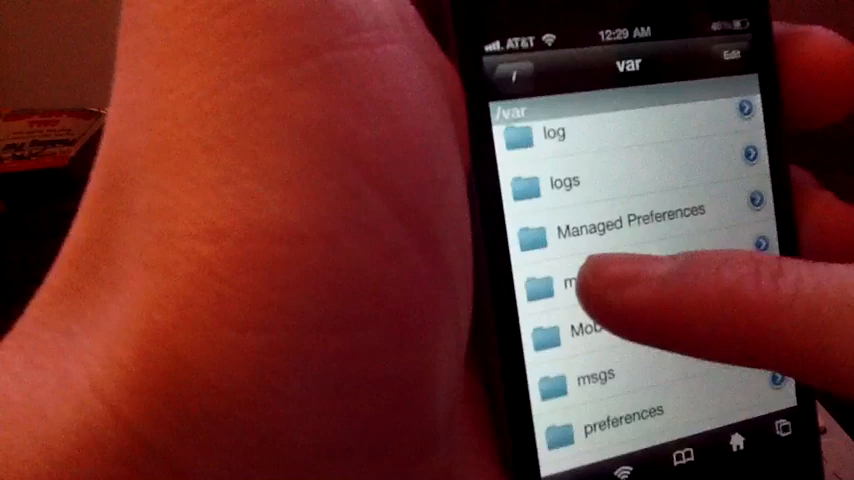
- Open /var/mobile and choose to install DreamStore.deb as a package
{"action": "left_click", "coordinate": [590, 290]}
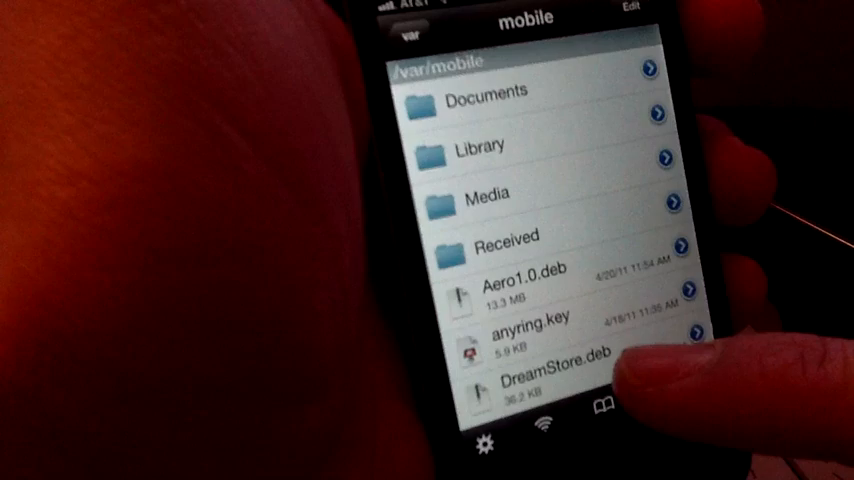
{"action": "left_click", "coordinate": [520, 330]}
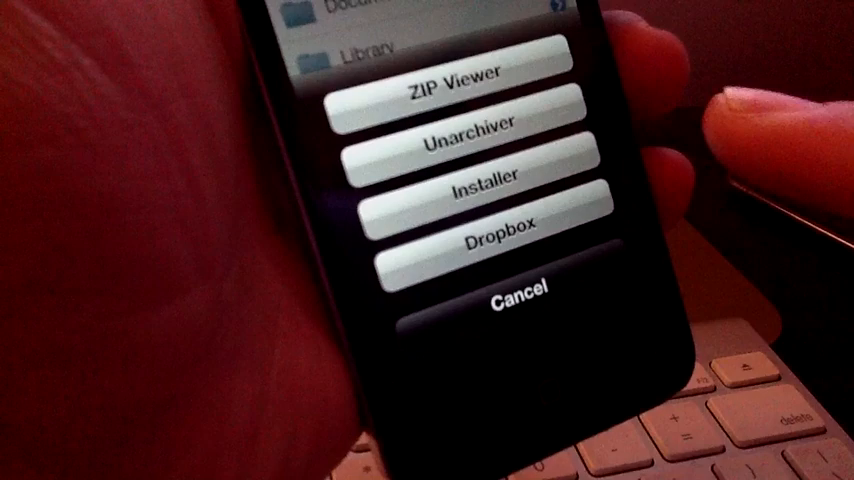
{"action": "left_click", "coordinate": [520, 291]}
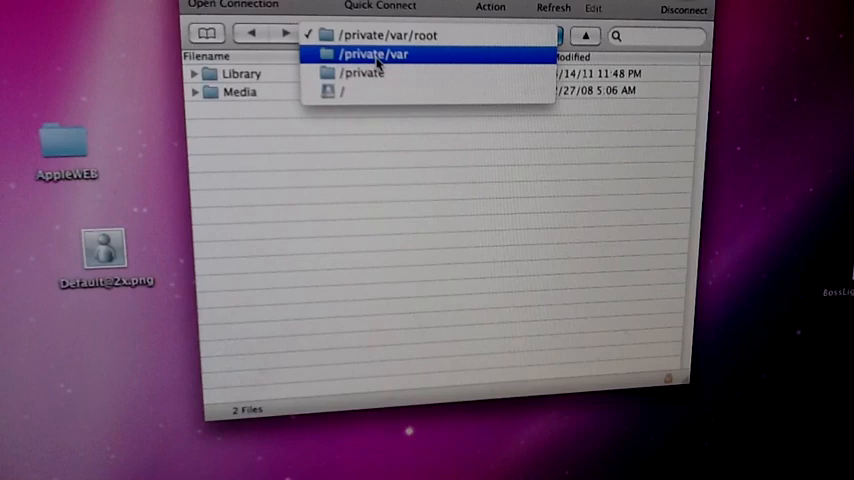
- Go up to /private/var in Cyberduck and open the mobile folder
{"action": "left_click", "coordinate": [341, 91]}
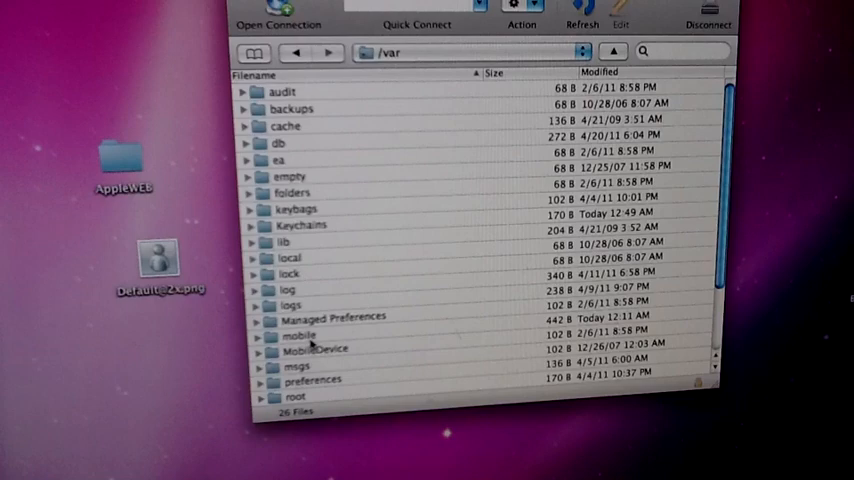
{"action": "double_click", "coordinate": [298, 334]}
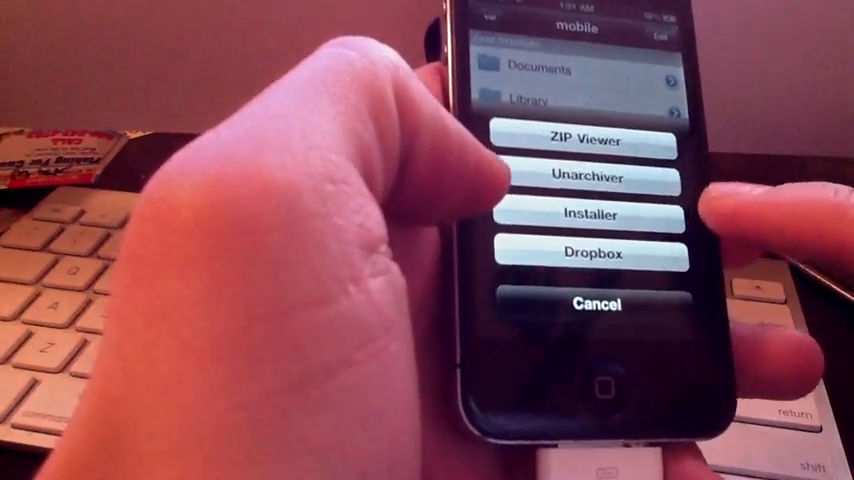
- Choose Installer to install DreamStore.deb from the mobile folder
{"action": "left_click", "coordinate": [594, 305]}
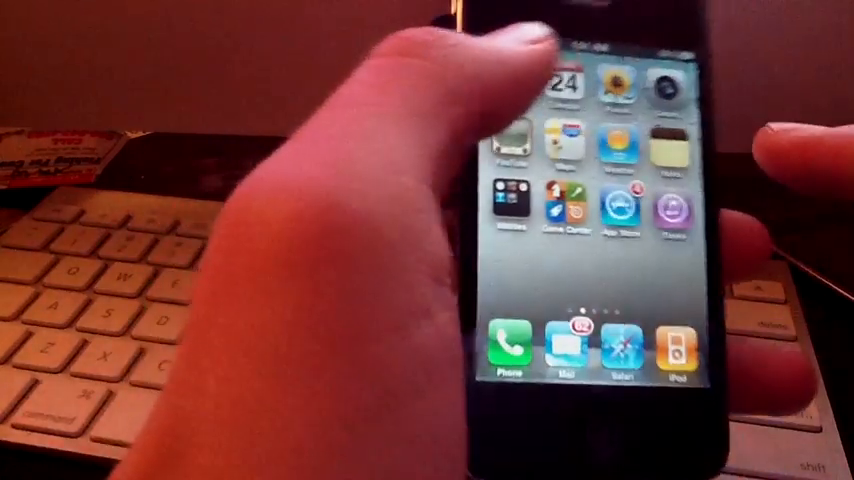